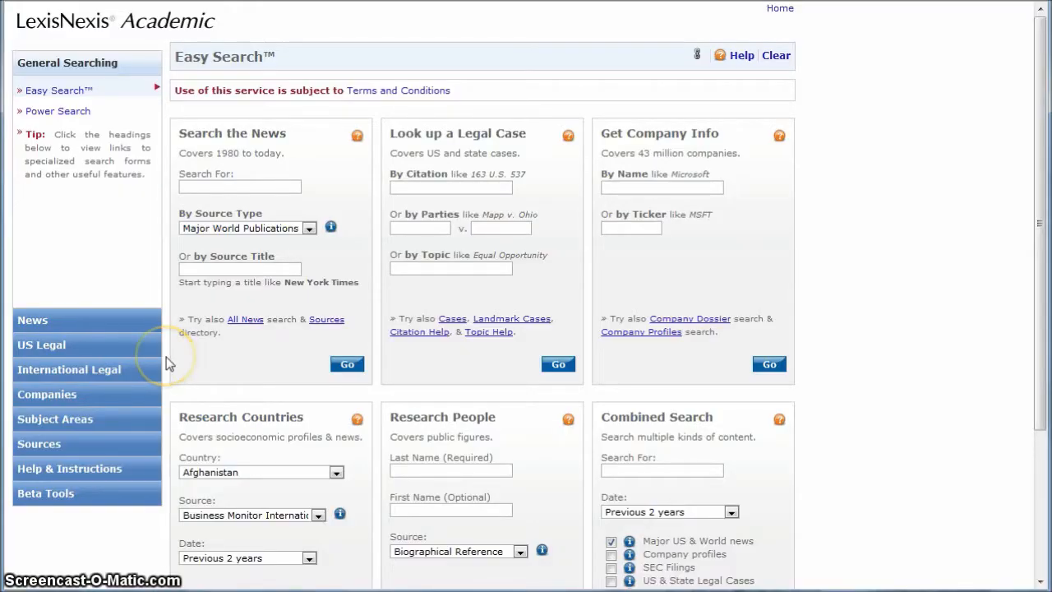
mouse_move(34, 410)
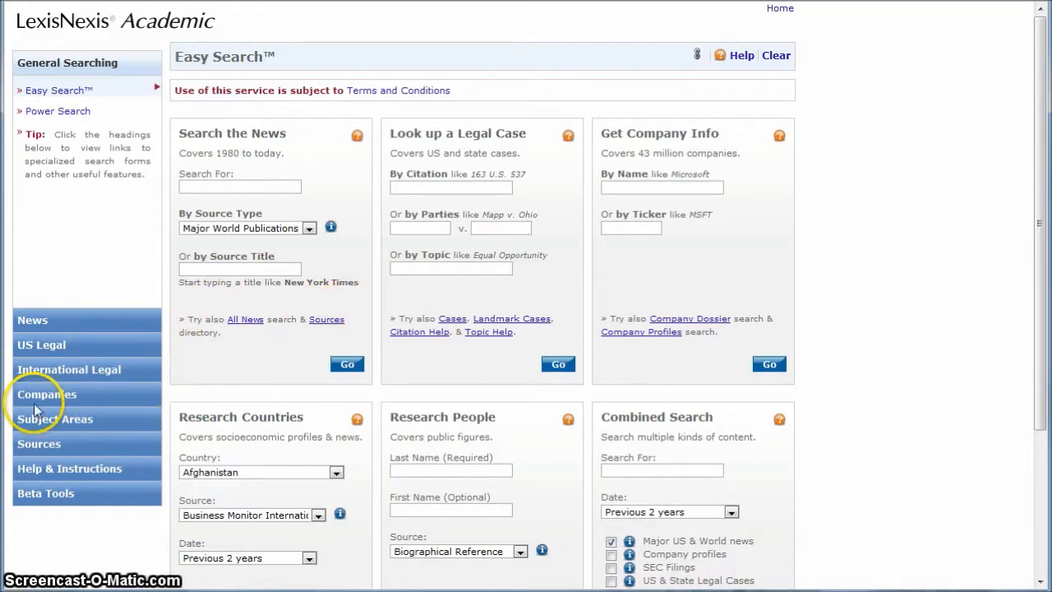
Expand the Companies section to show the dossier, profile and SEC filing options
click(46, 395)
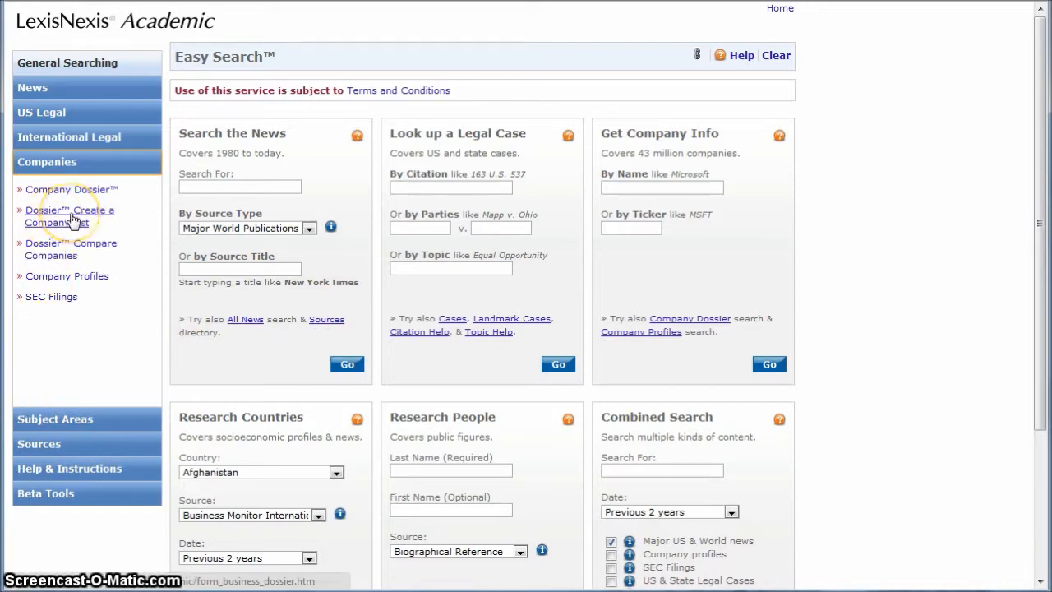
Start Dossier: Create a Company List limited to headquarters locations only
click(70, 216)
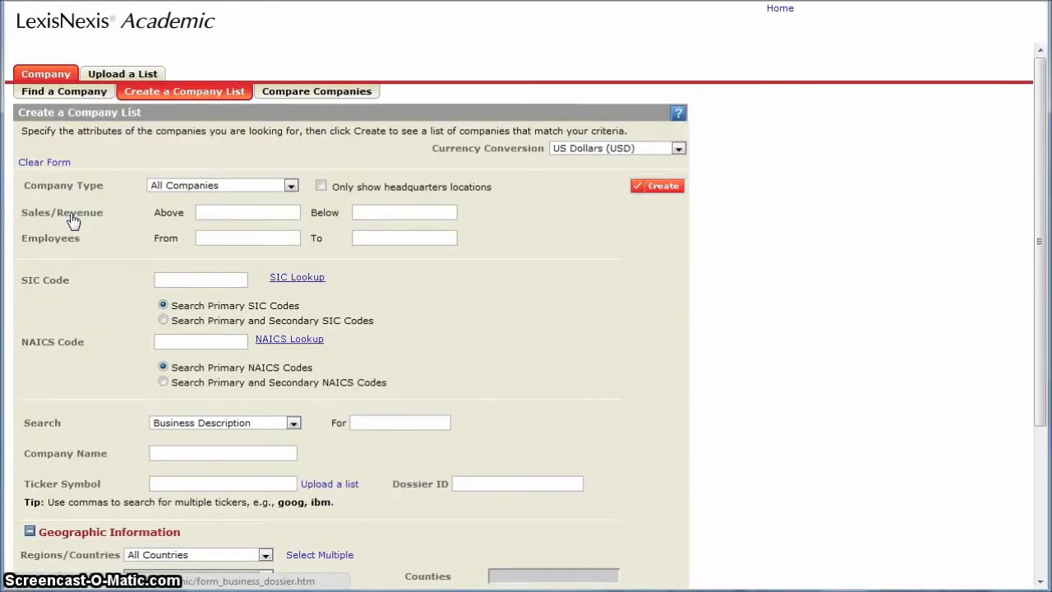
mouse_move(321, 203)
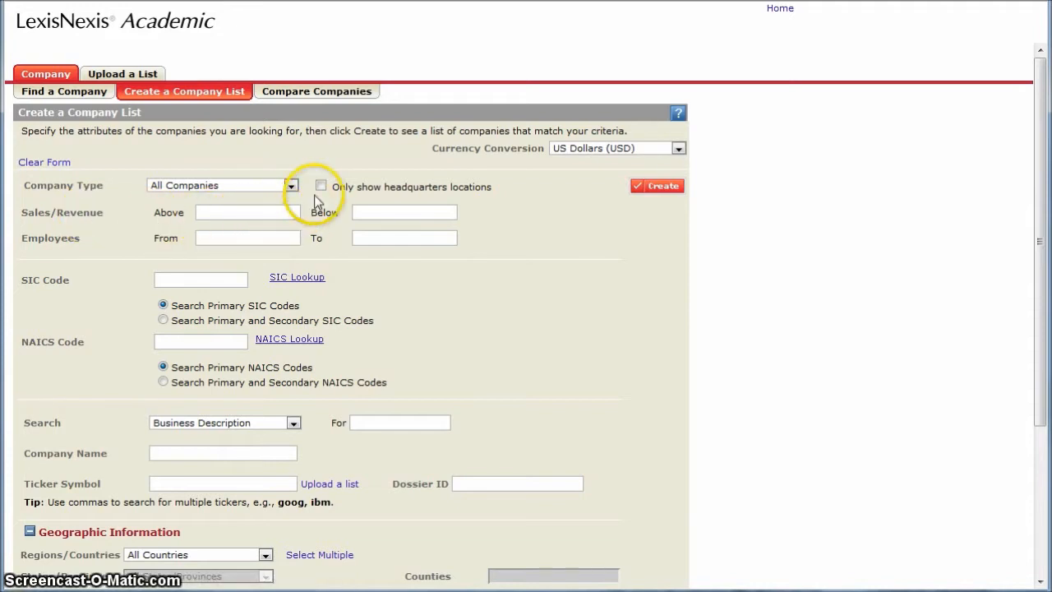
click(321, 187)
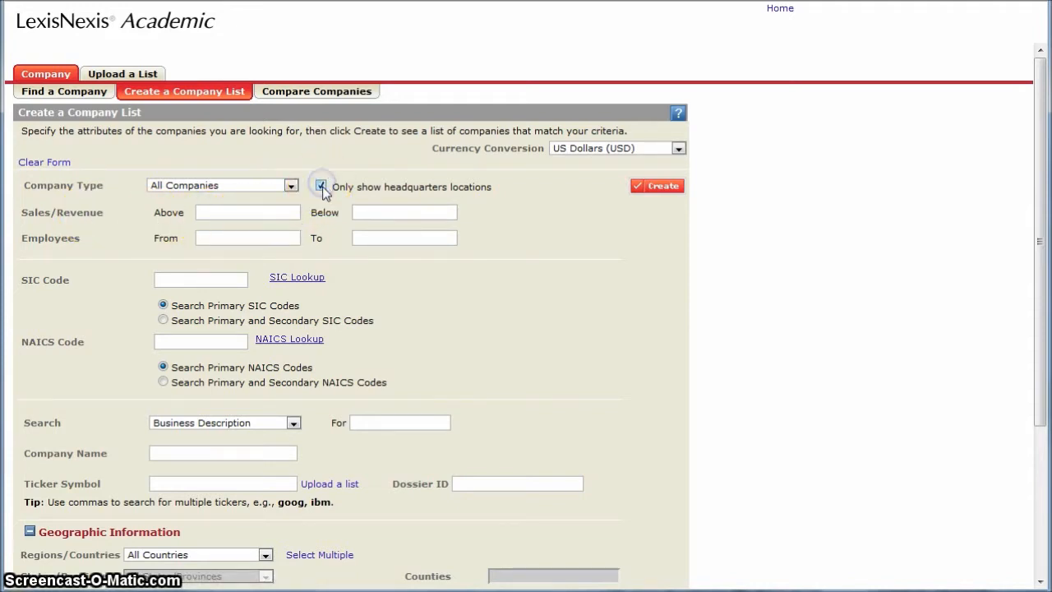
click(321, 187)
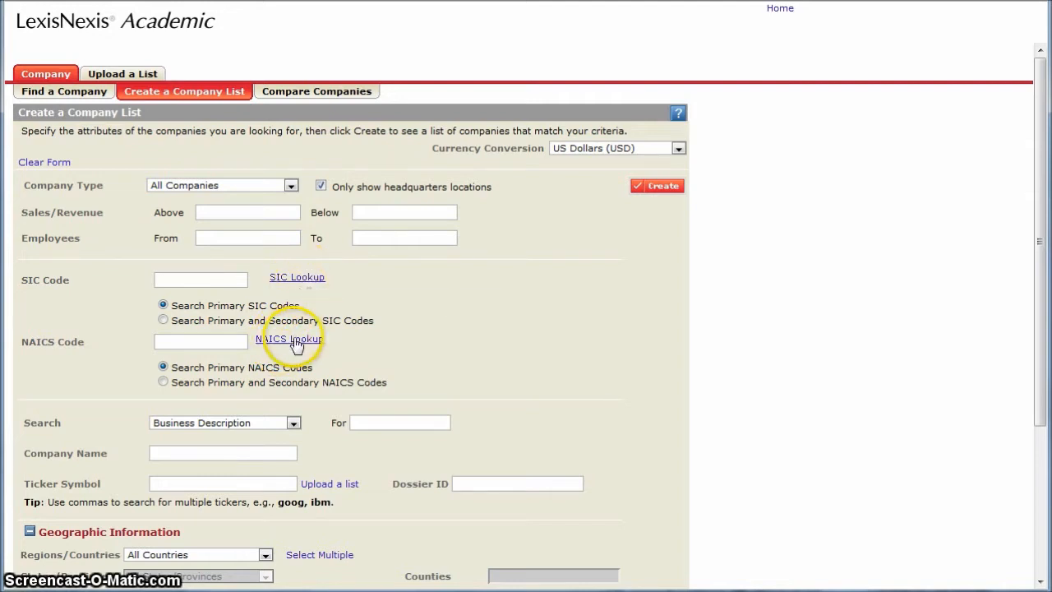
mouse_move(286, 345)
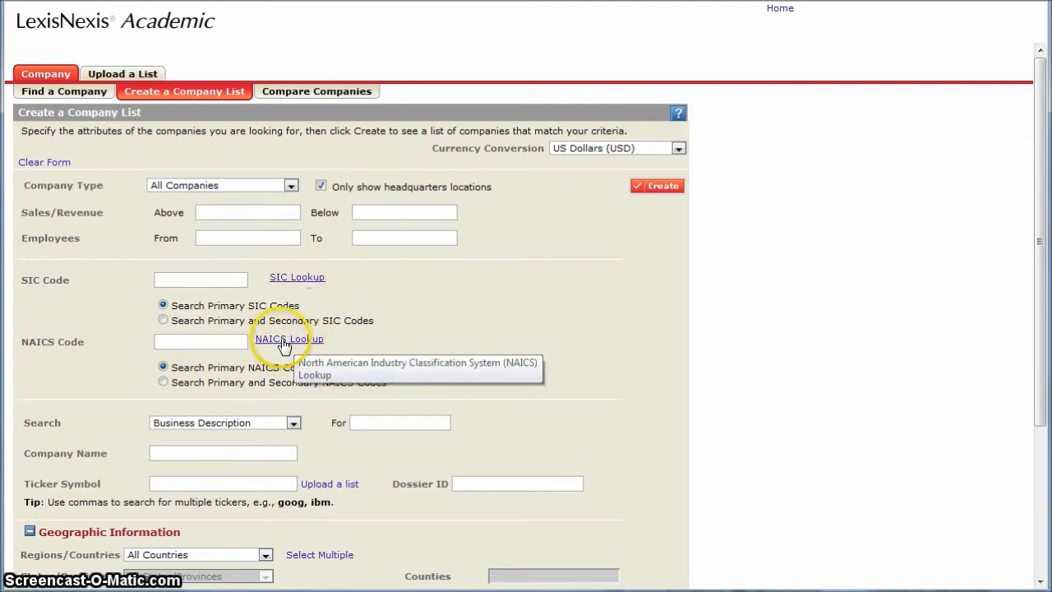
mouse_move(284, 347)
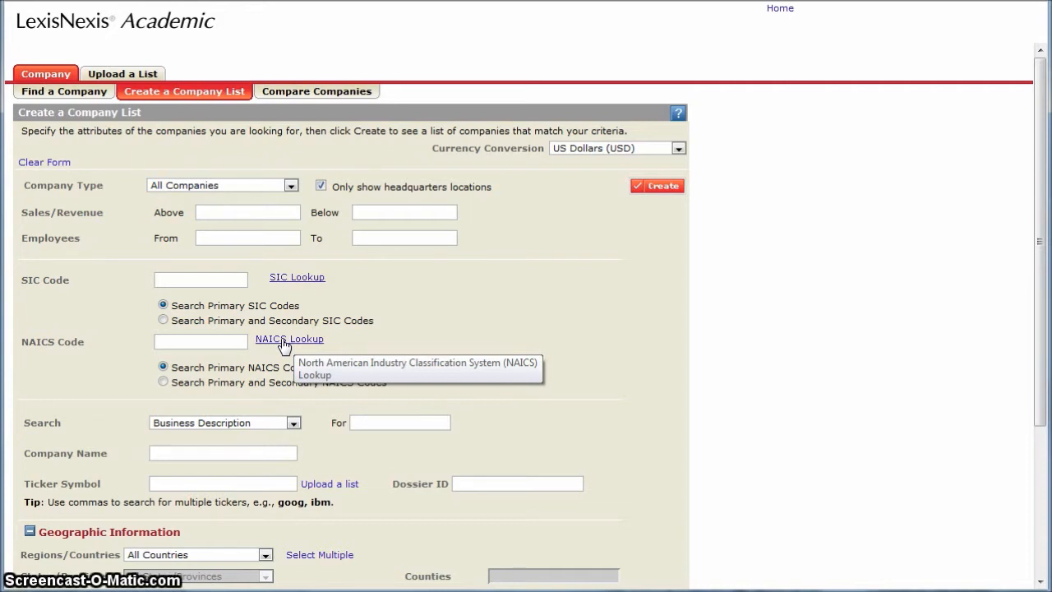
In NAICS Lookup, expand 31-33 > 312 > 3121 and check 31212 Breweries
click(288, 338)
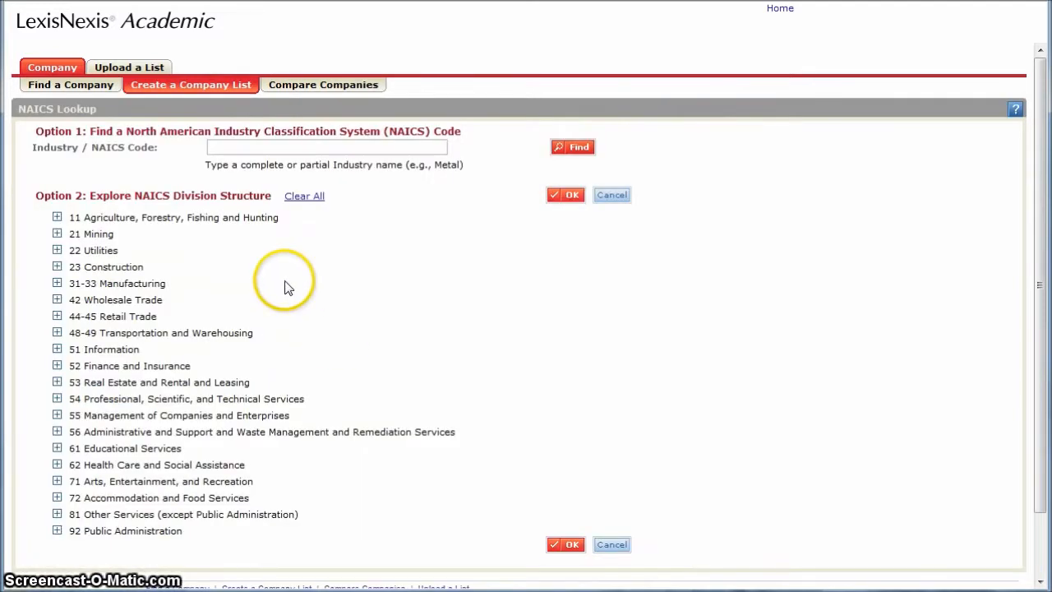
mouse_move(107, 284)
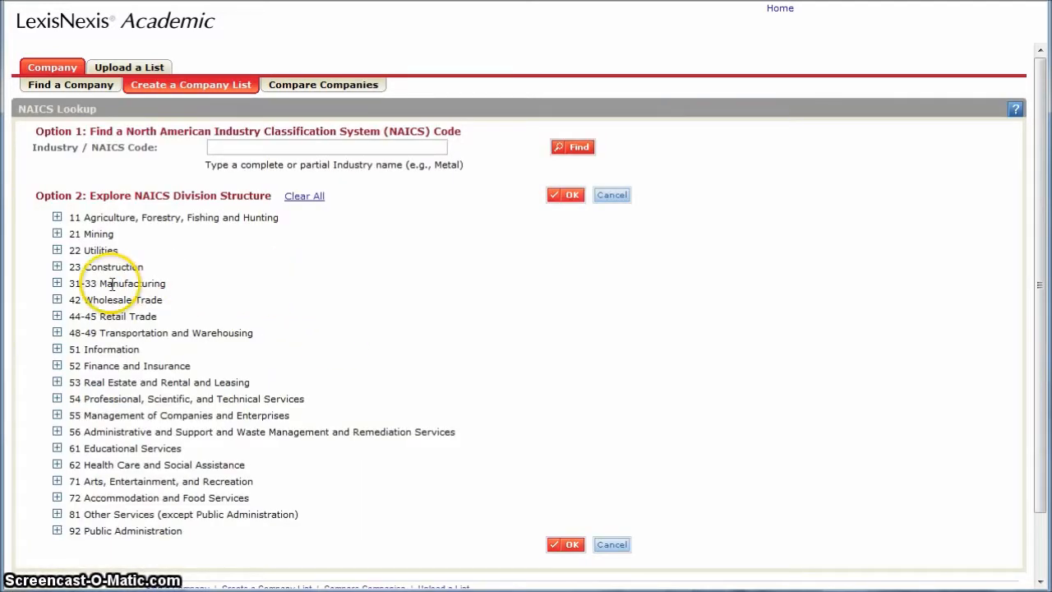
click(56, 283)
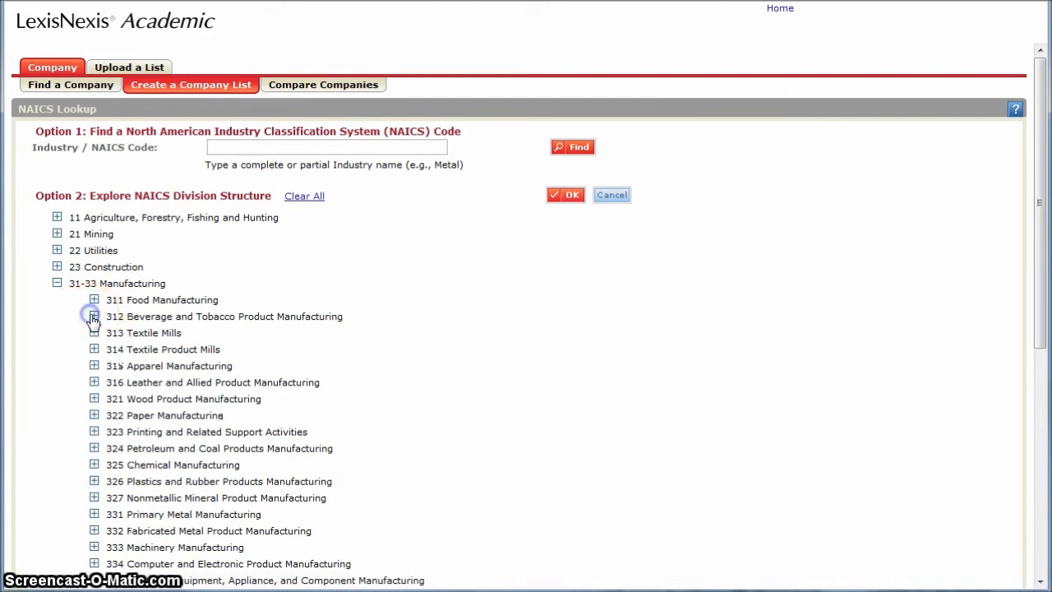
click(94, 316)
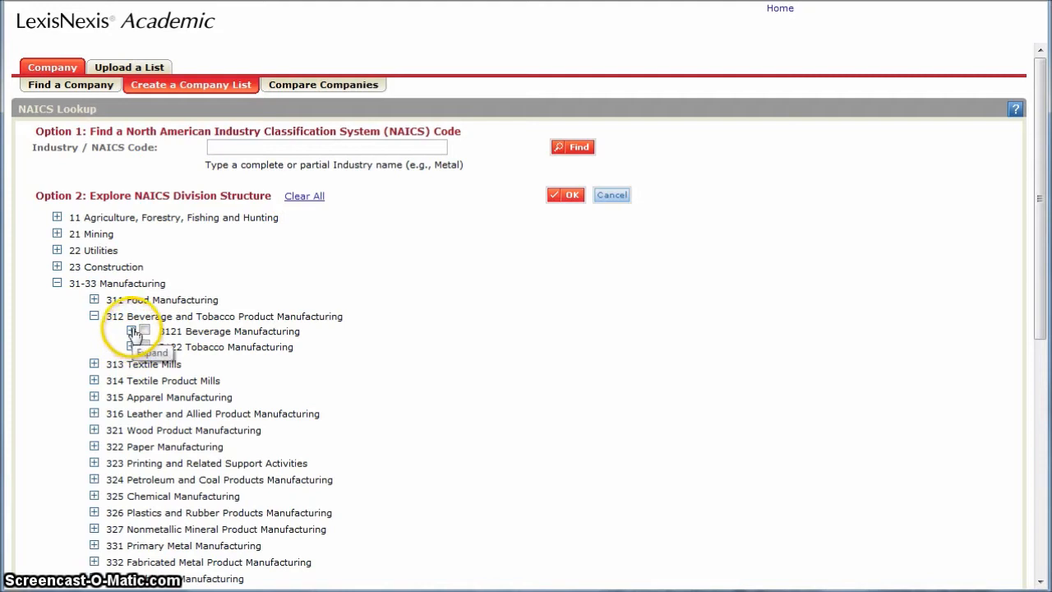
click(131, 331)
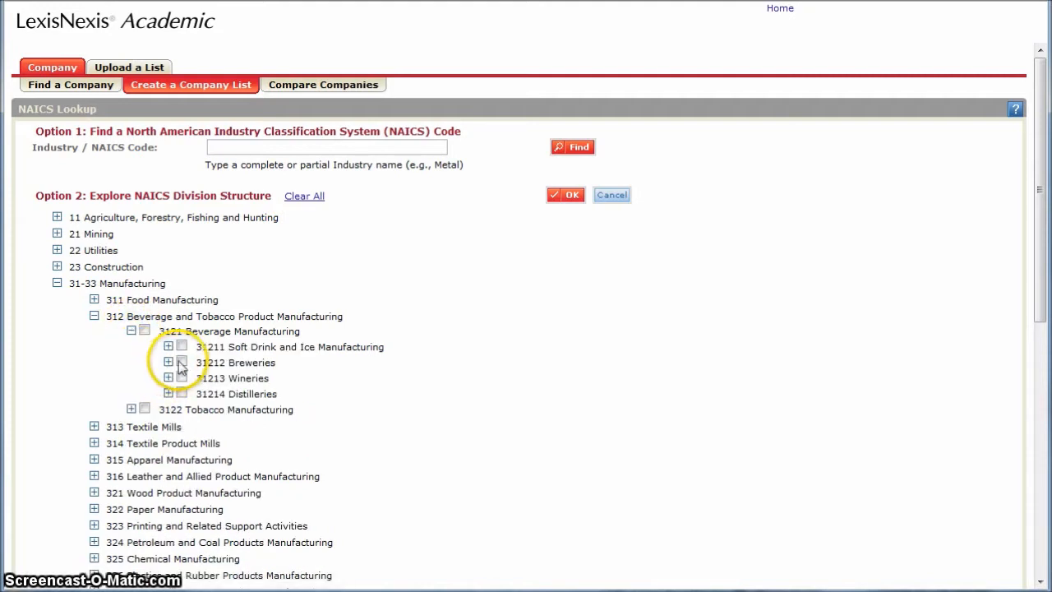
click(181, 362)
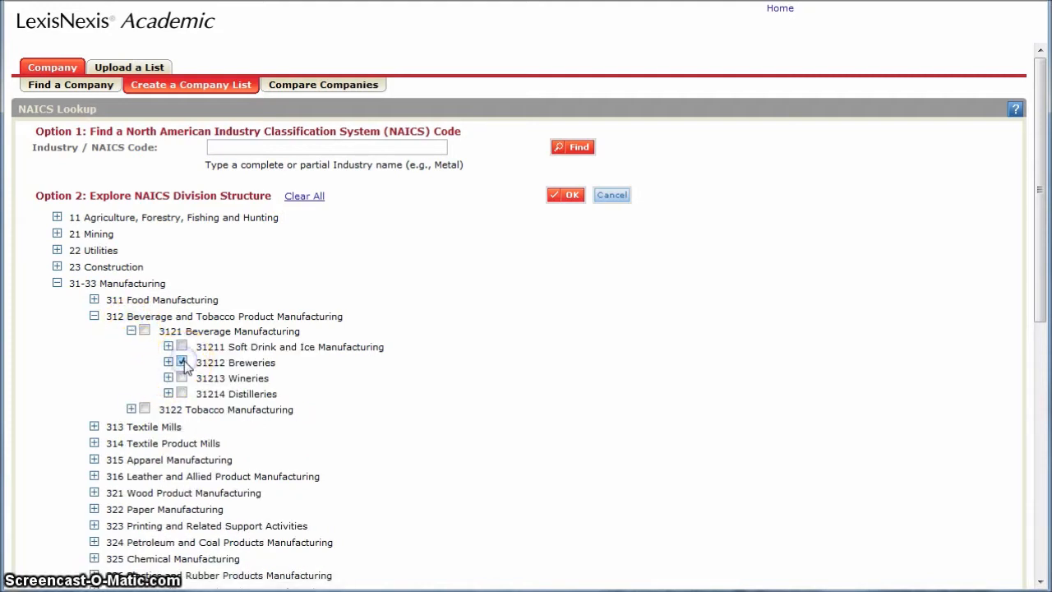
click(181, 362)
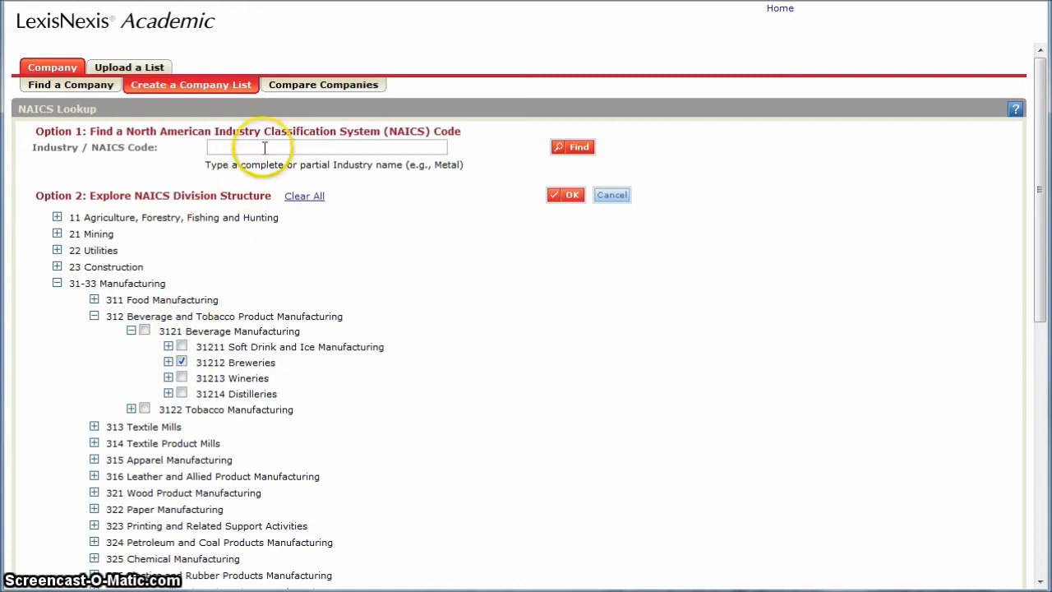
click(262, 147)
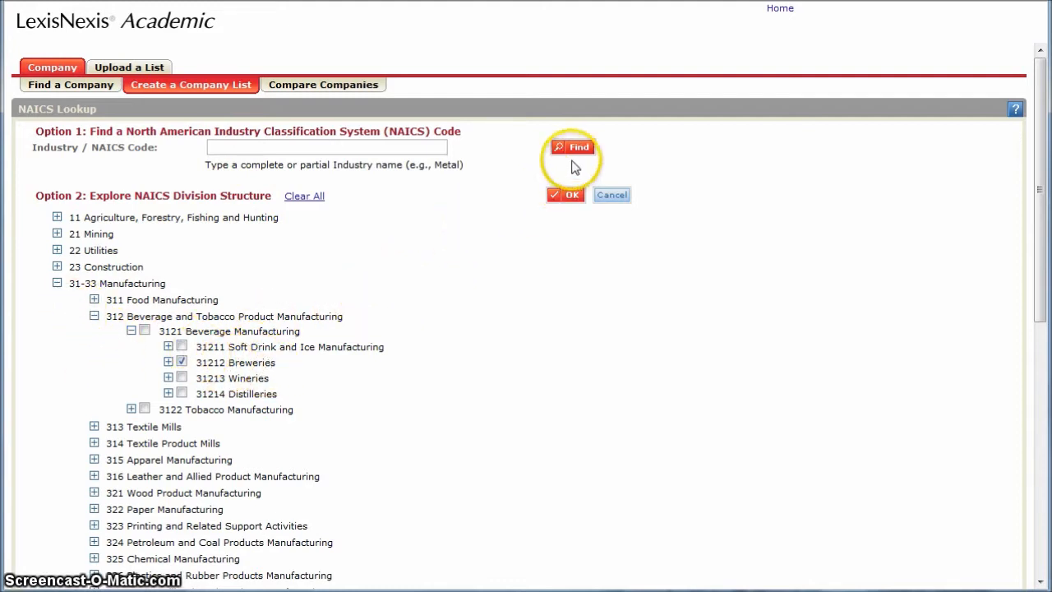
click(565, 194)
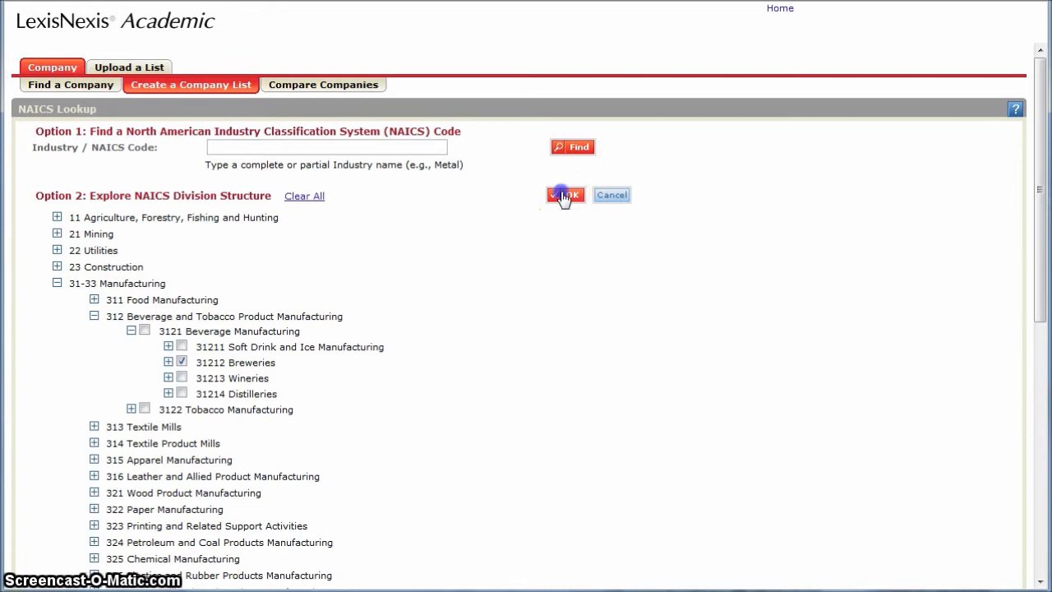
Add Breweries, restrict region to United States, create the 218-company list, and customize it
click(565, 195)
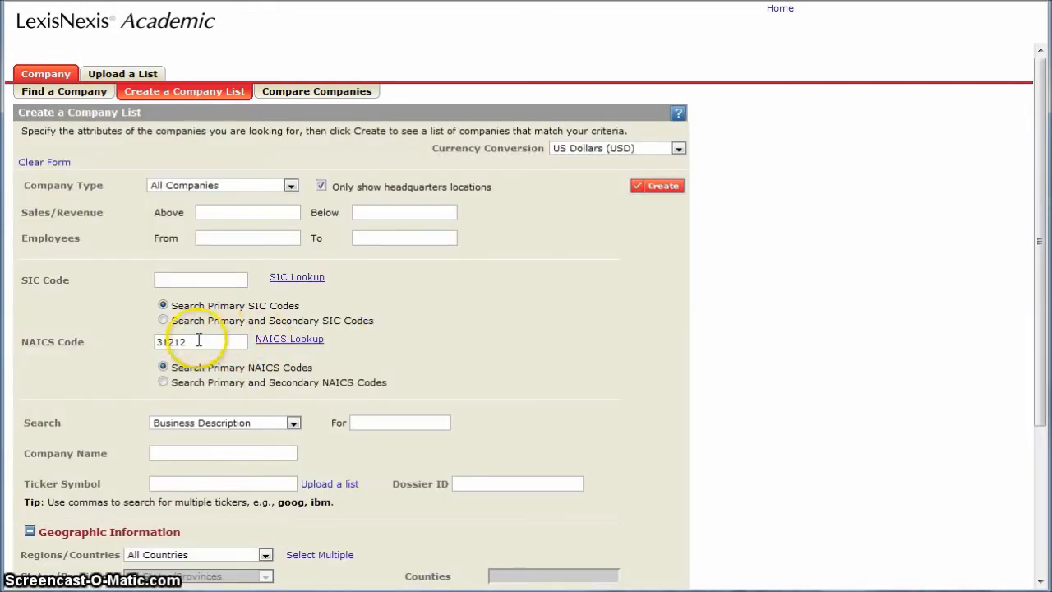
scroll(down, 3)
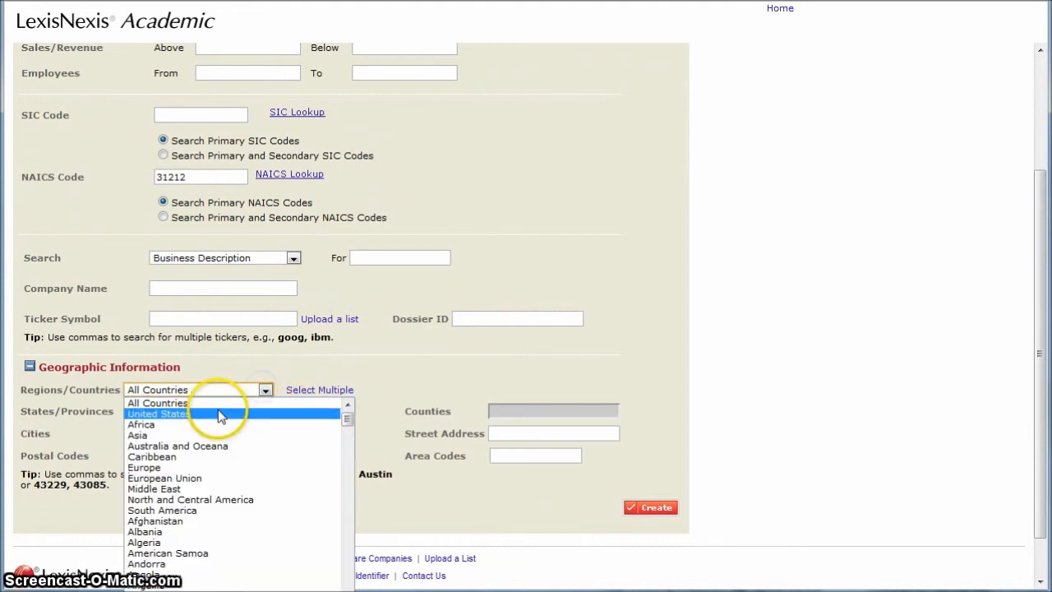
click(157, 414)
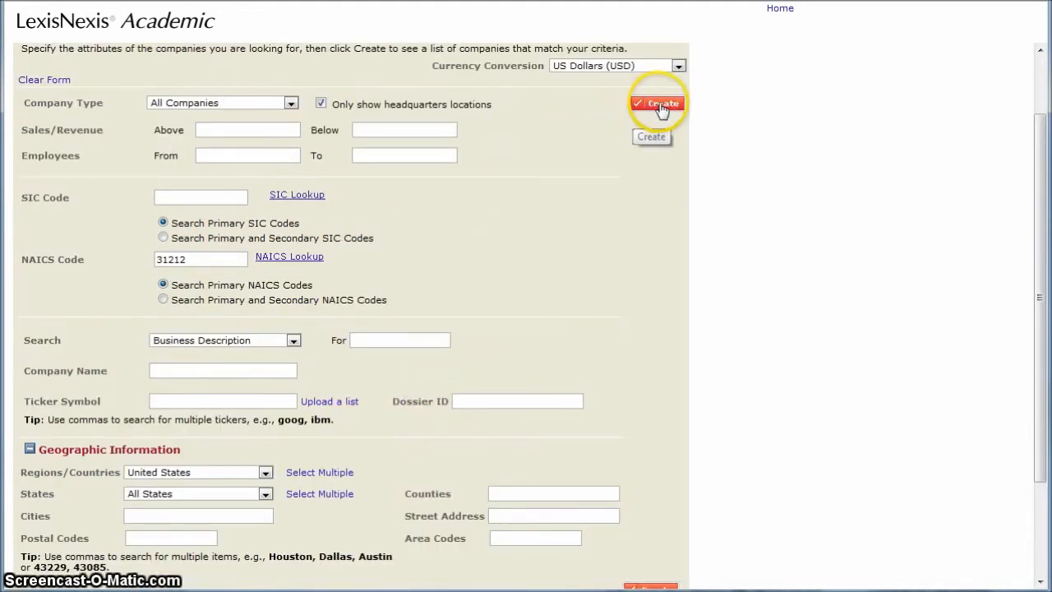
click(661, 103)
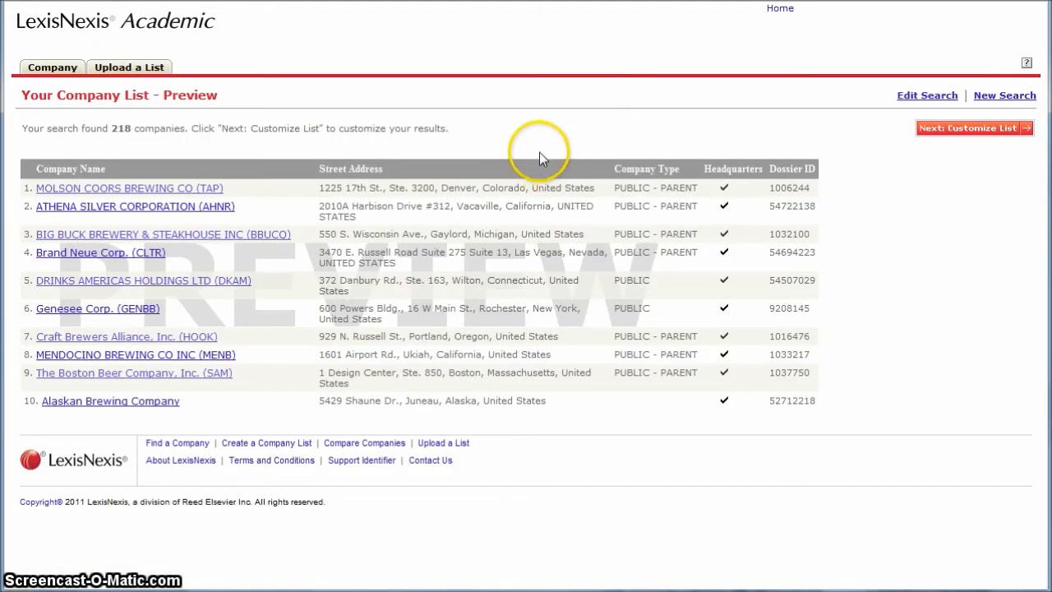
mouse_move(964, 132)
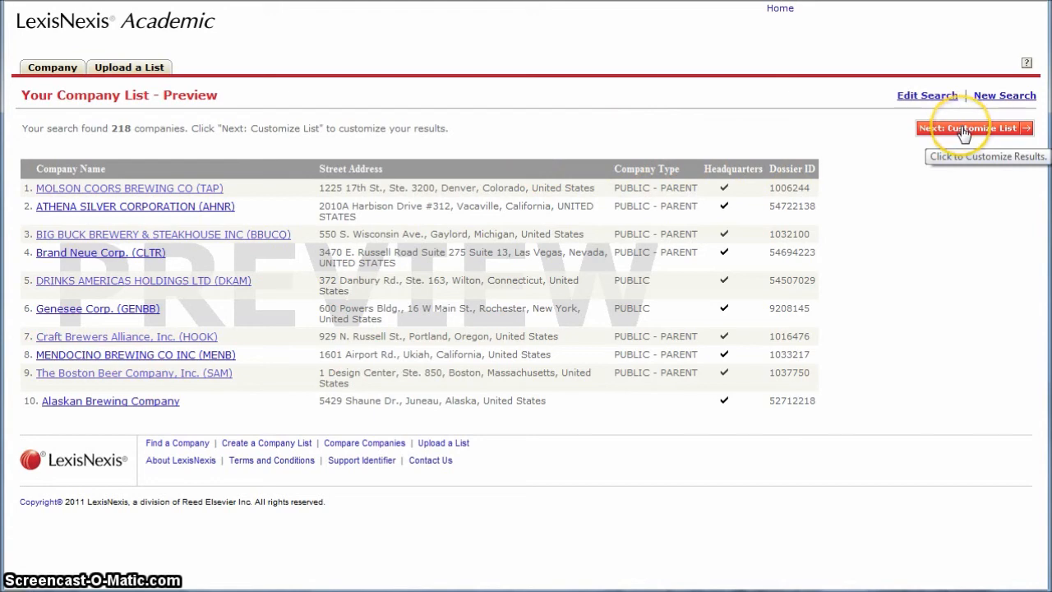
click(970, 129)
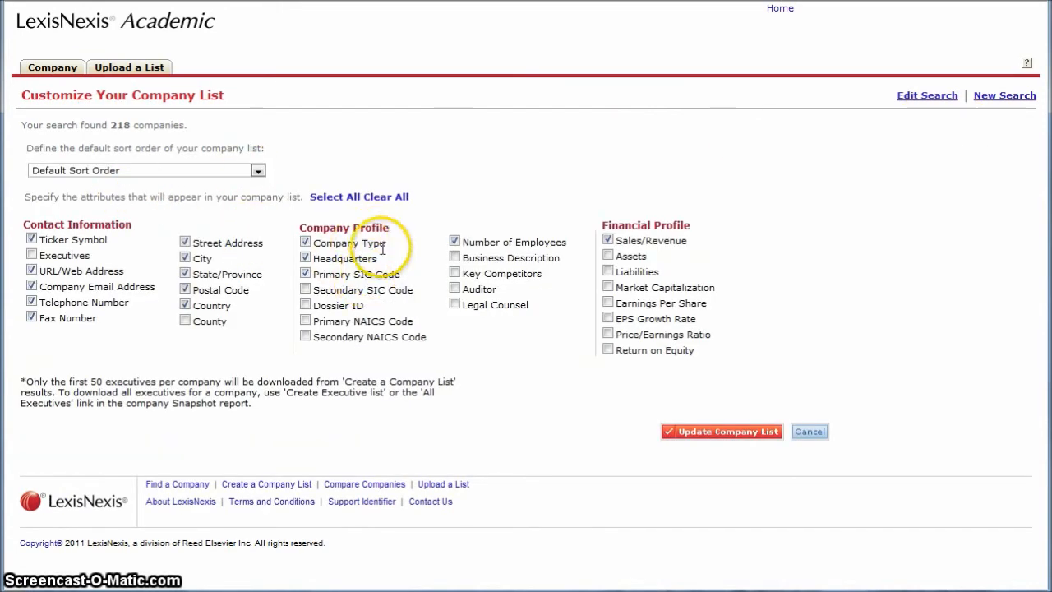
Uncheck unwanted attributes, including the headquarters column
click(454, 240)
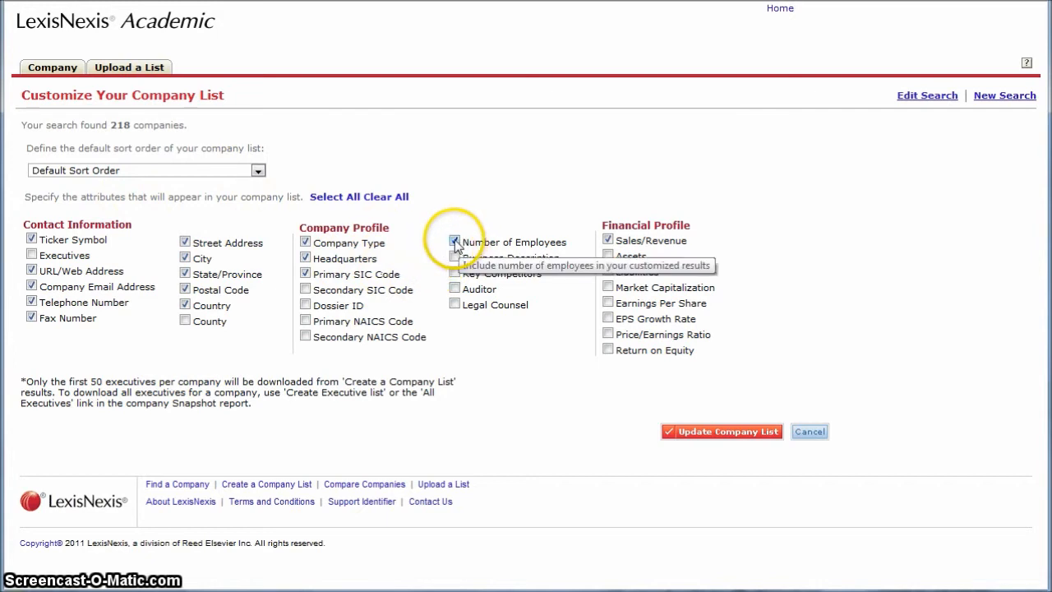
click(305, 242)
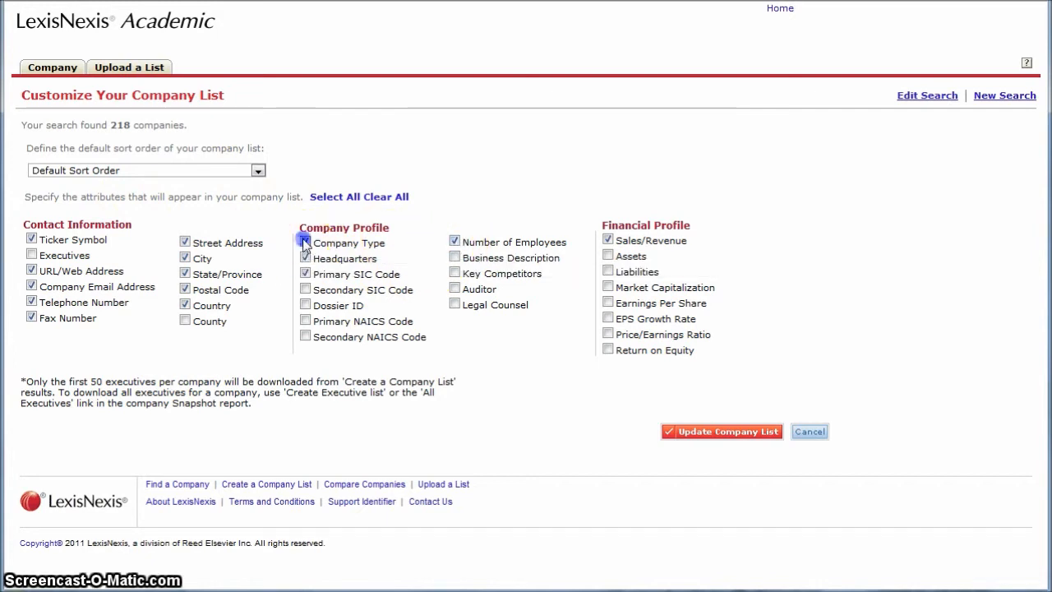
click(304, 258)
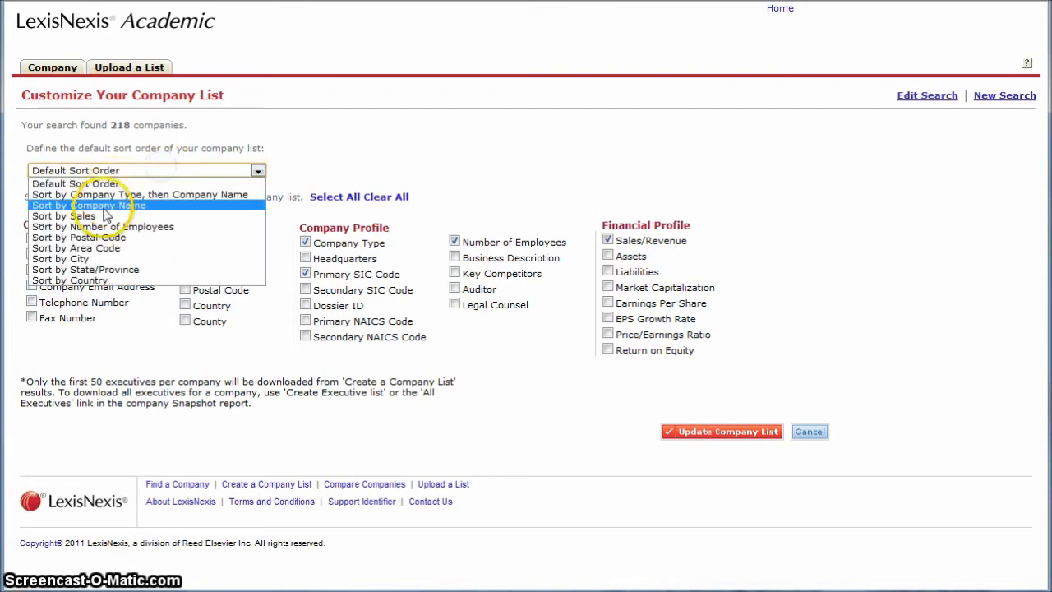
Sort the brewery list by sales and update the company list
click(66, 215)
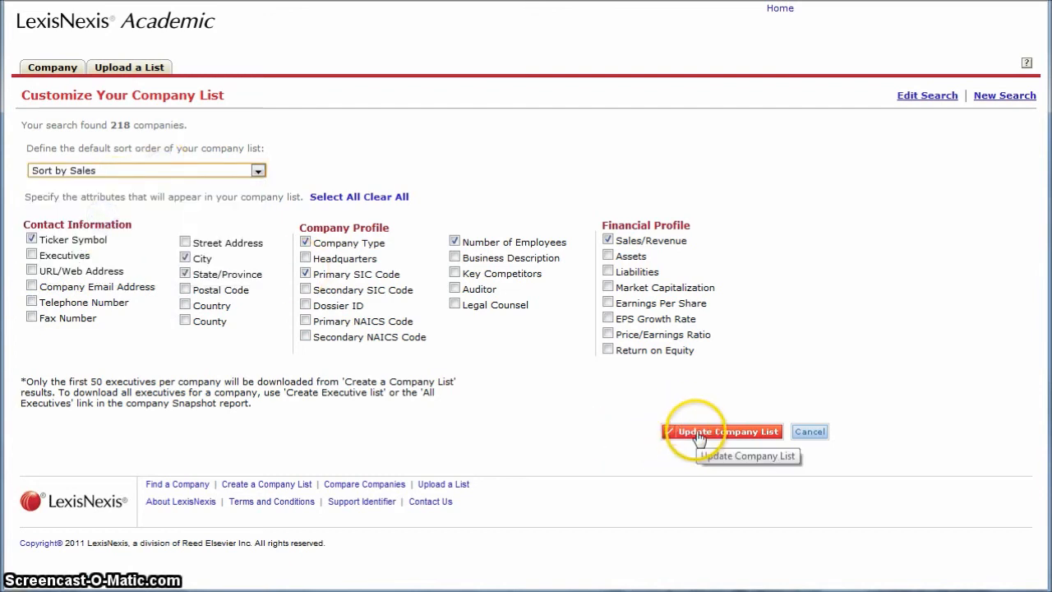
click(700, 432)
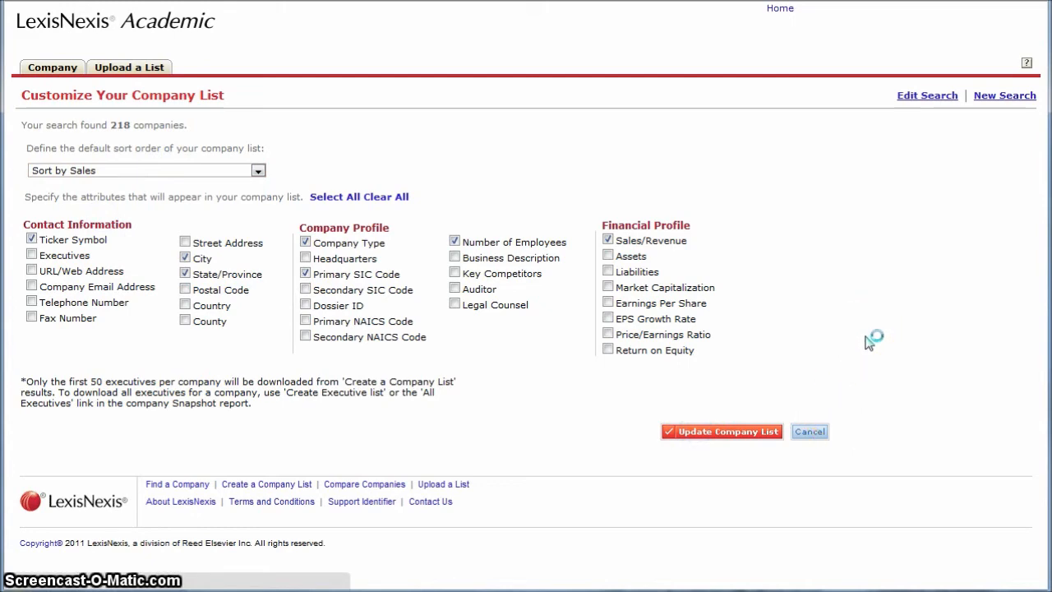
click(722, 432)
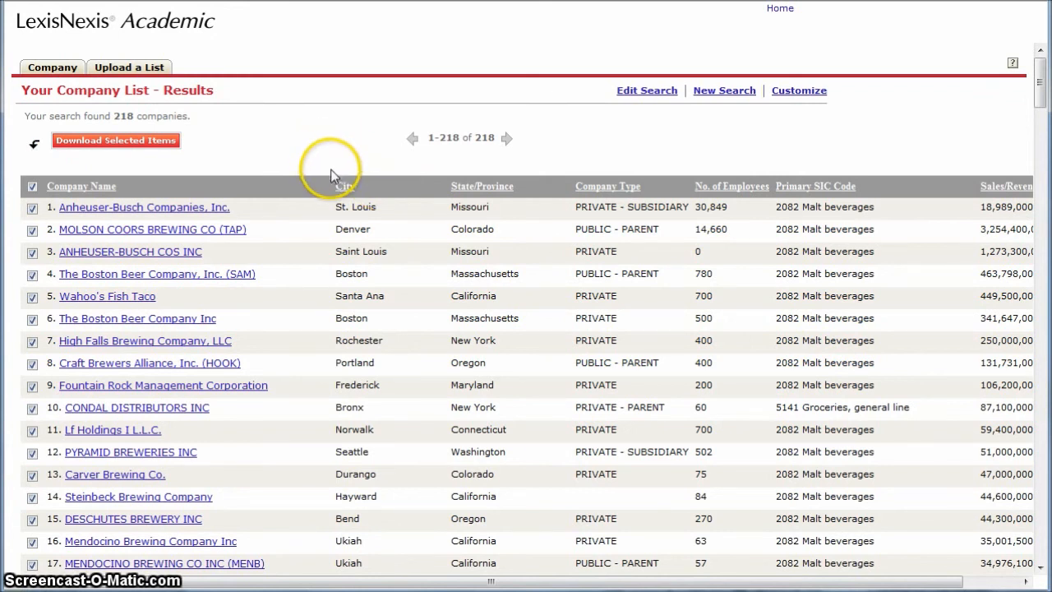
mouse_move(347, 134)
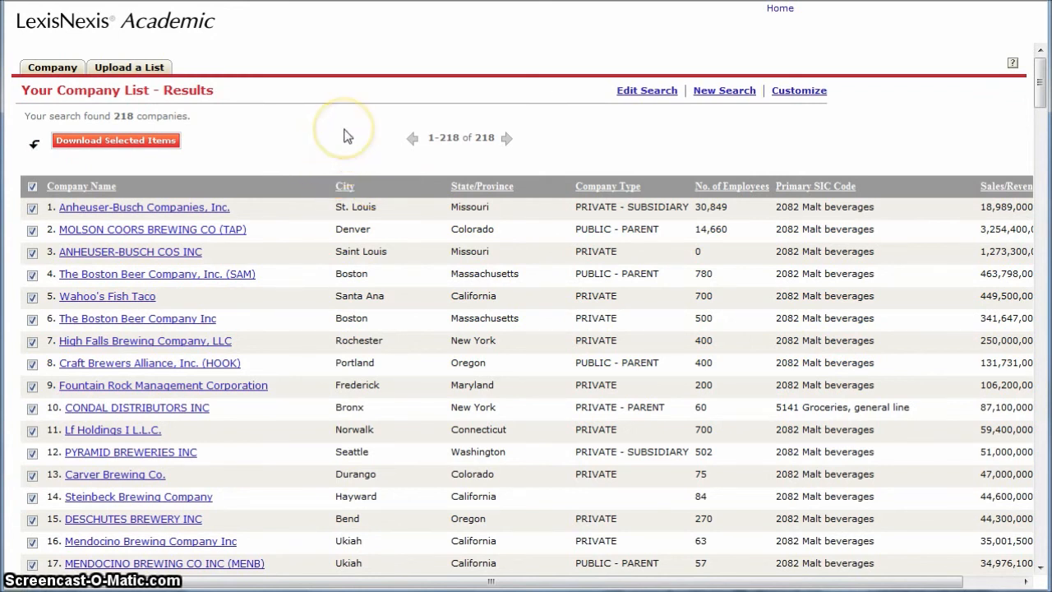